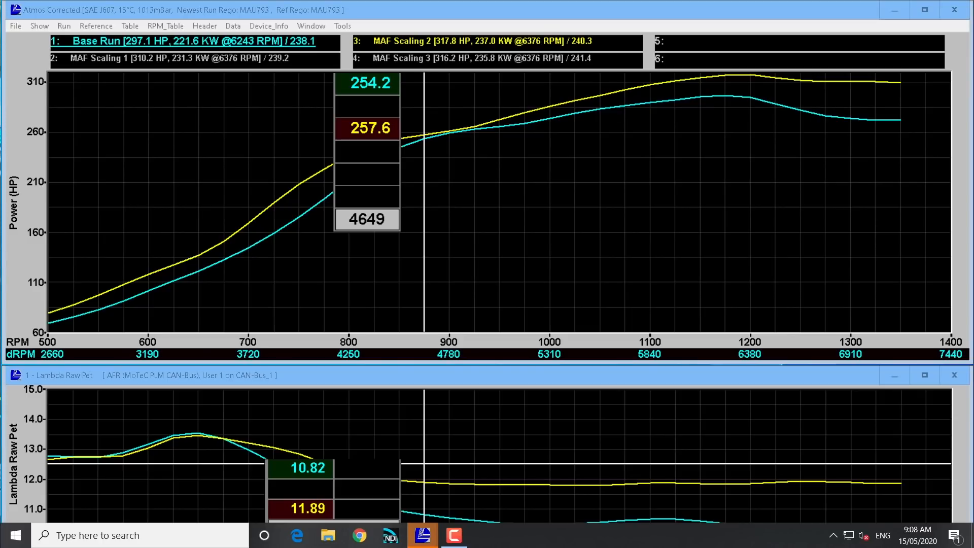
mouse_move(738, 177)
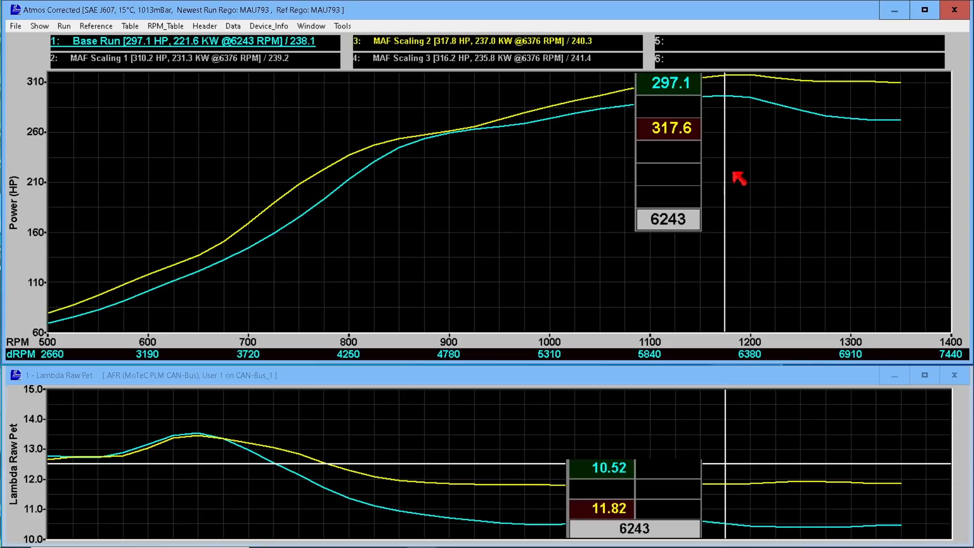
mouse_move(757, 155)
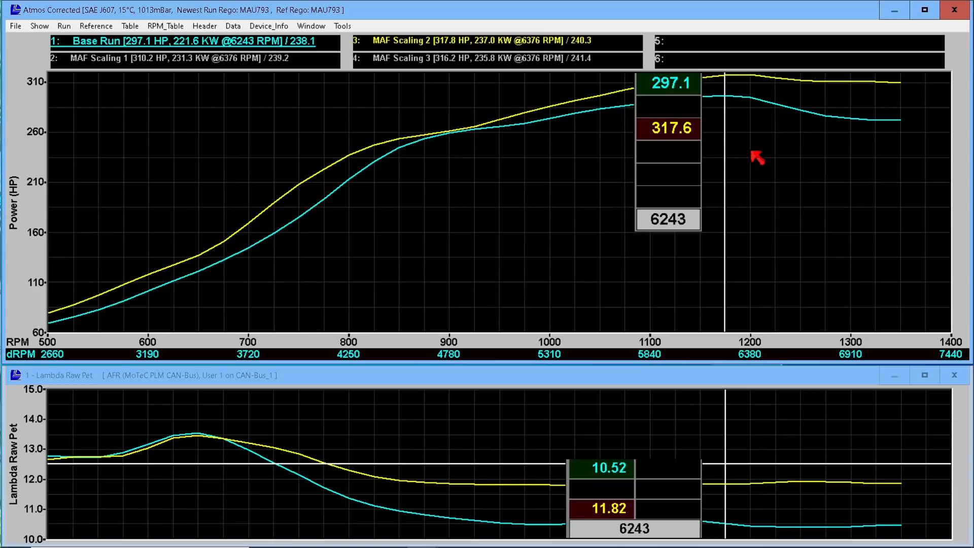
mouse_move(740, 167)
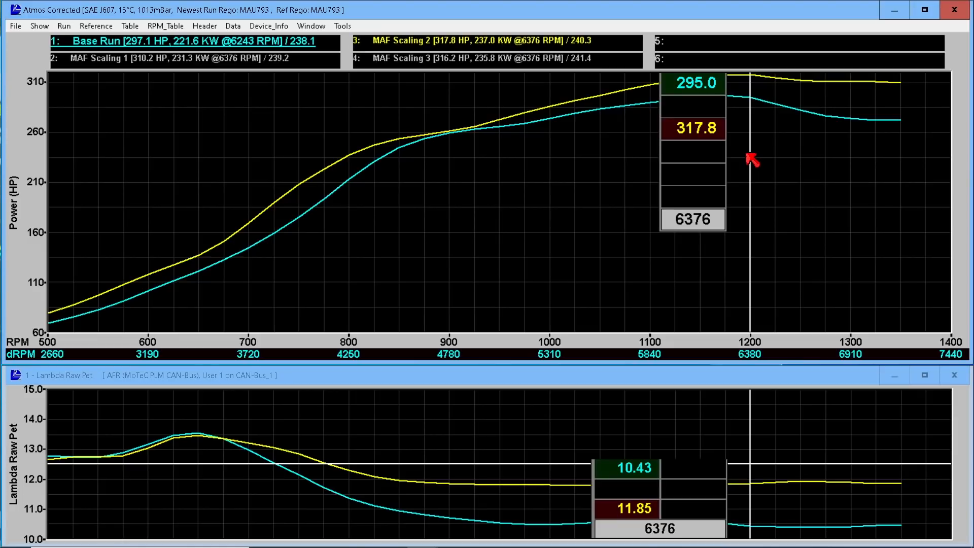
mouse_move(892, 140)
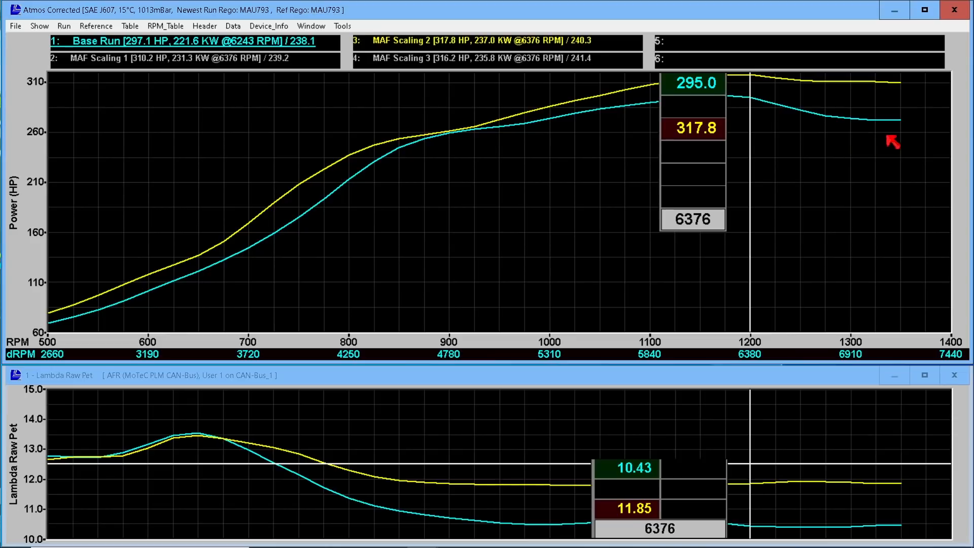